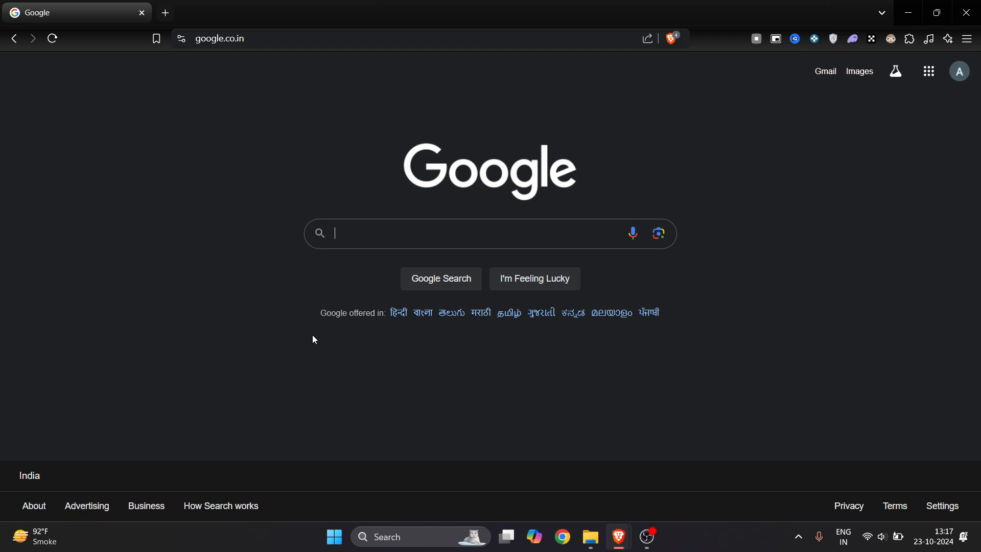
# - Search Google for 'genshin impact' via the suggestion after typing 'GENS'
pyautogui.write('GENS')
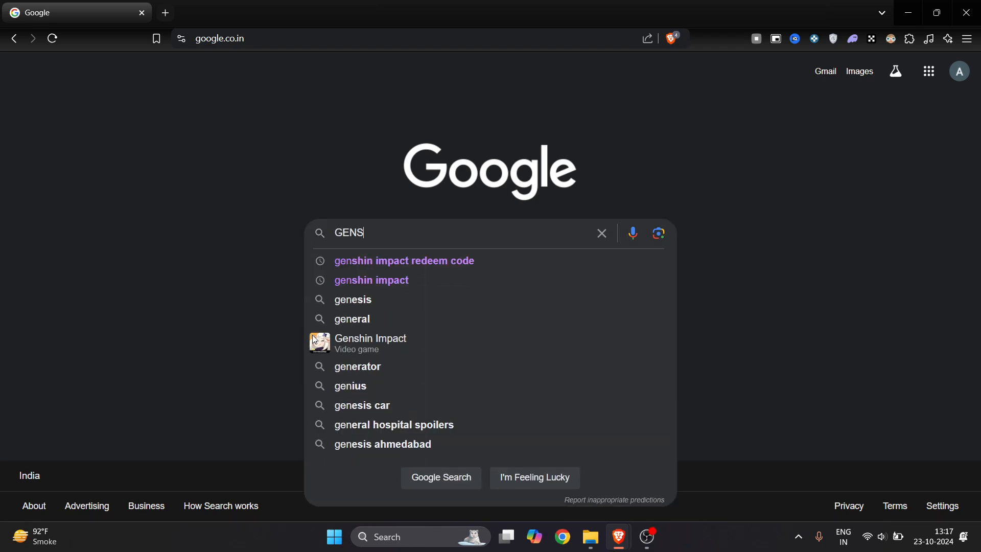
pyautogui.click(404, 261)
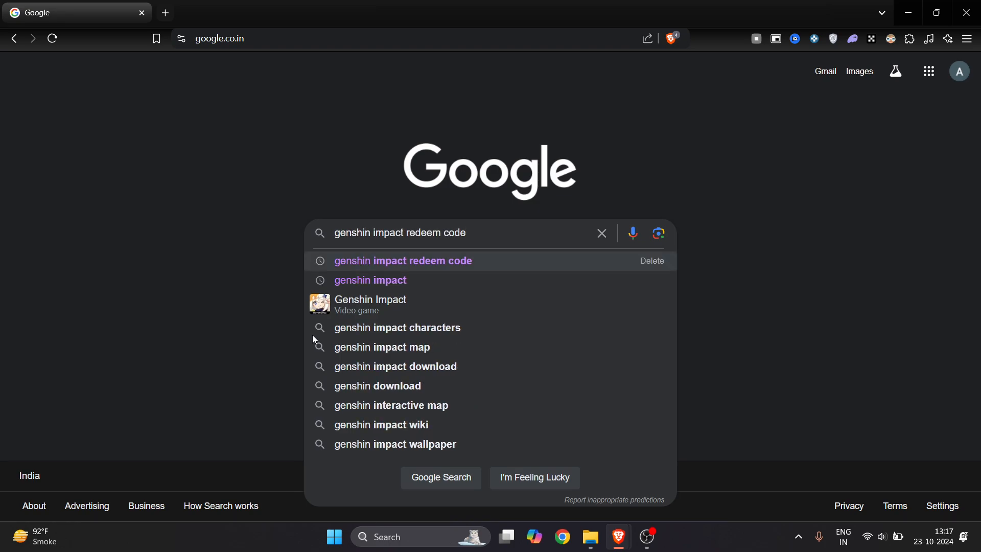
pyautogui.press('Backspace')
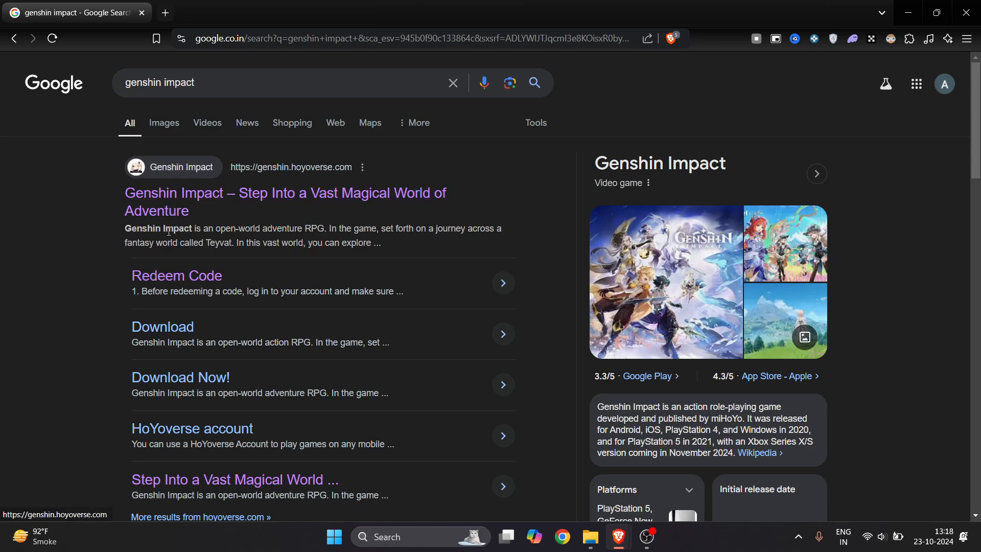
pyautogui.moveTo(183, 388)
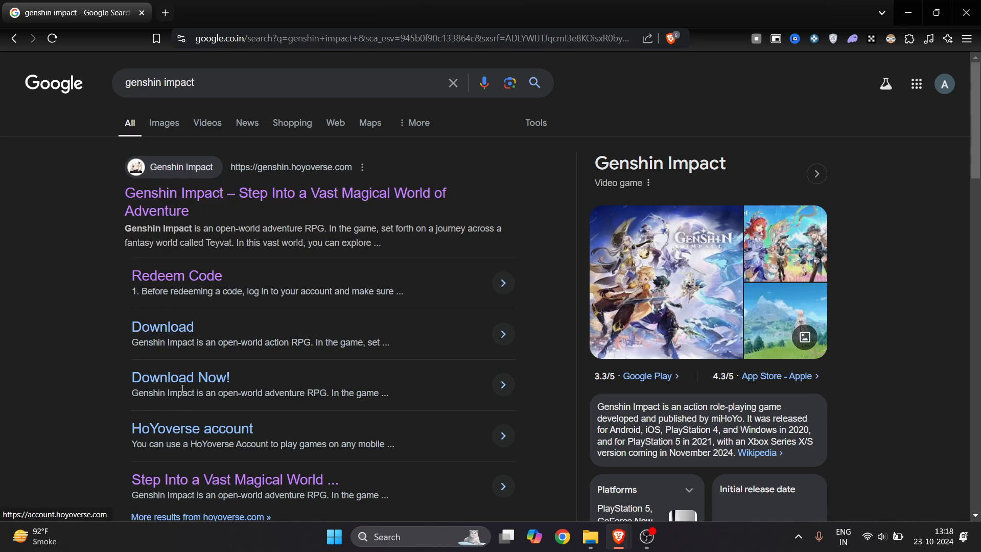
# - Open genshin.hoyoverse.com and download the HoYoPlay PC launcher installer
pyautogui.click(285, 202)
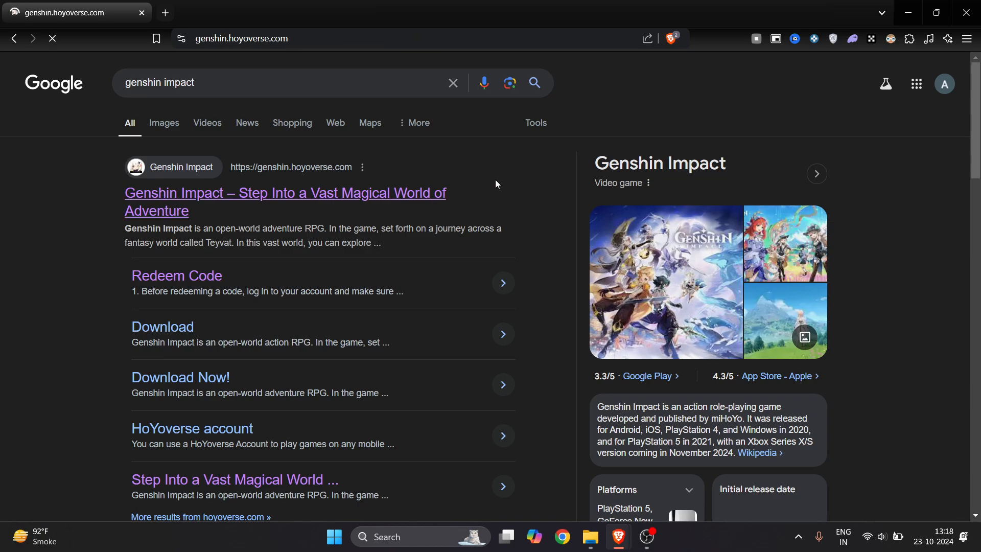
pyautogui.click(285, 201)
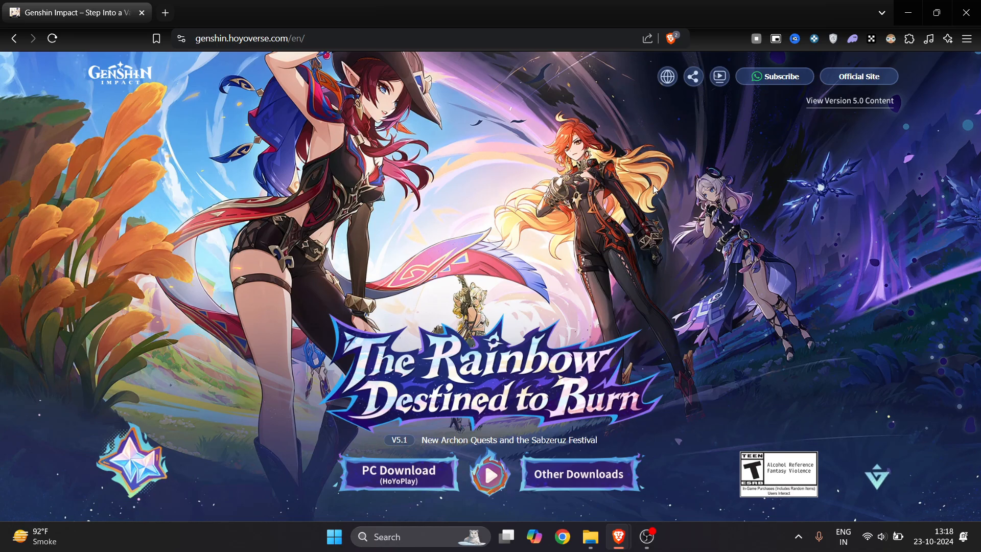
pyautogui.moveTo(410, 433)
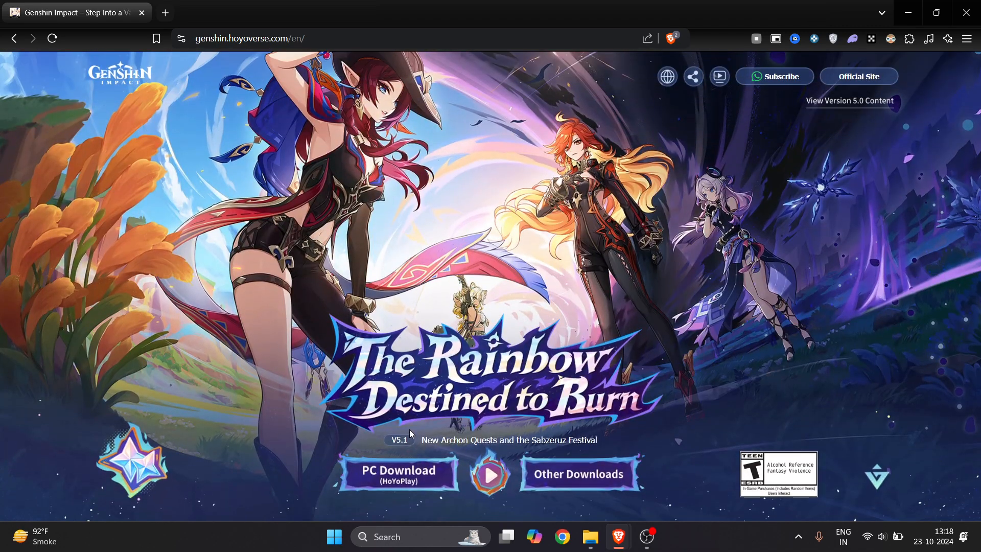
pyautogui.moveTo(578, 474)
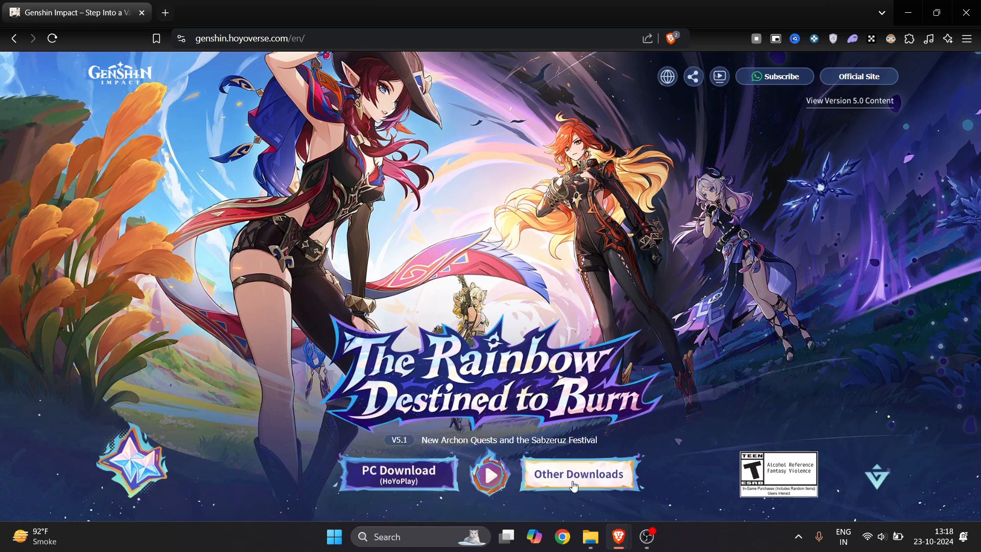
pyautogui.click(928, 39)
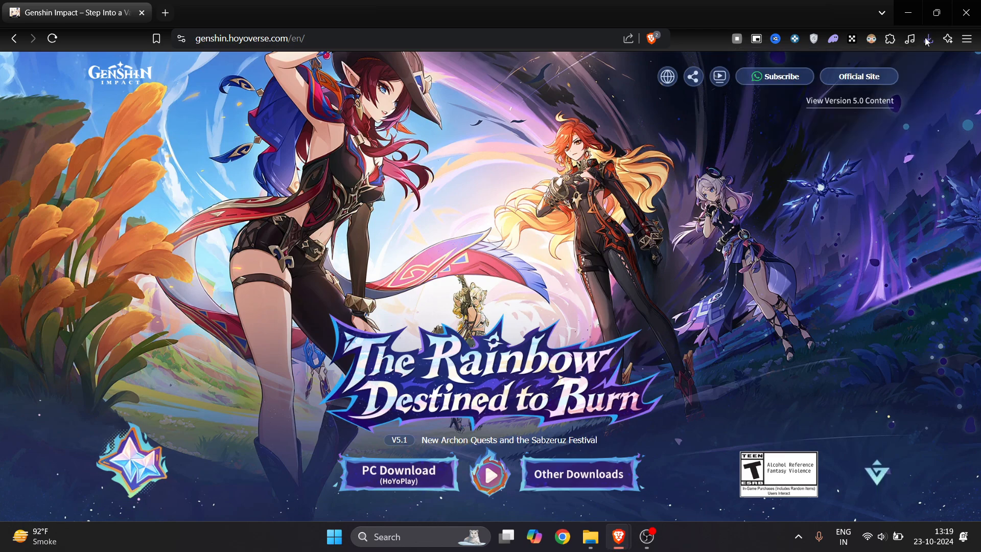
pyautogui.moveTo(487, 277)
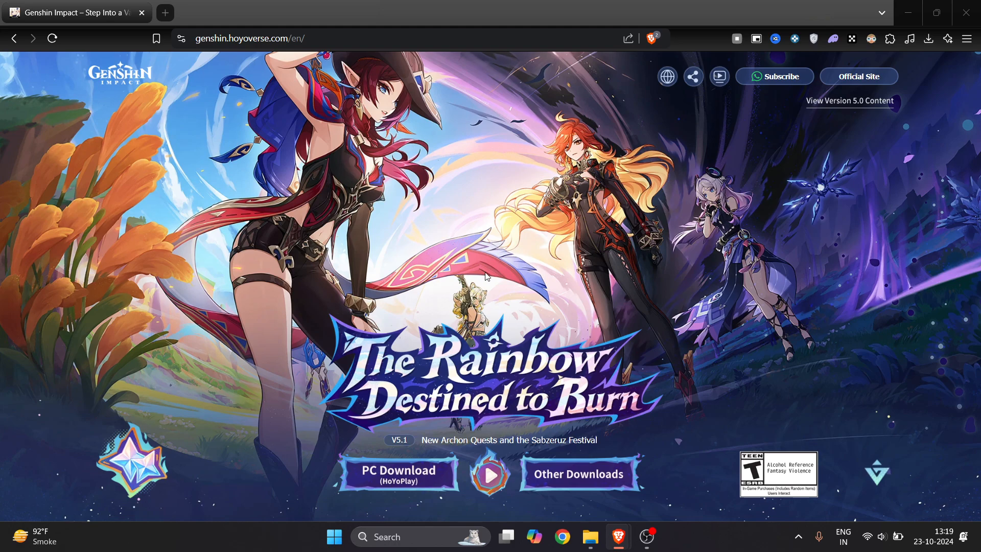
pyautogui.moveTo(515, 349)
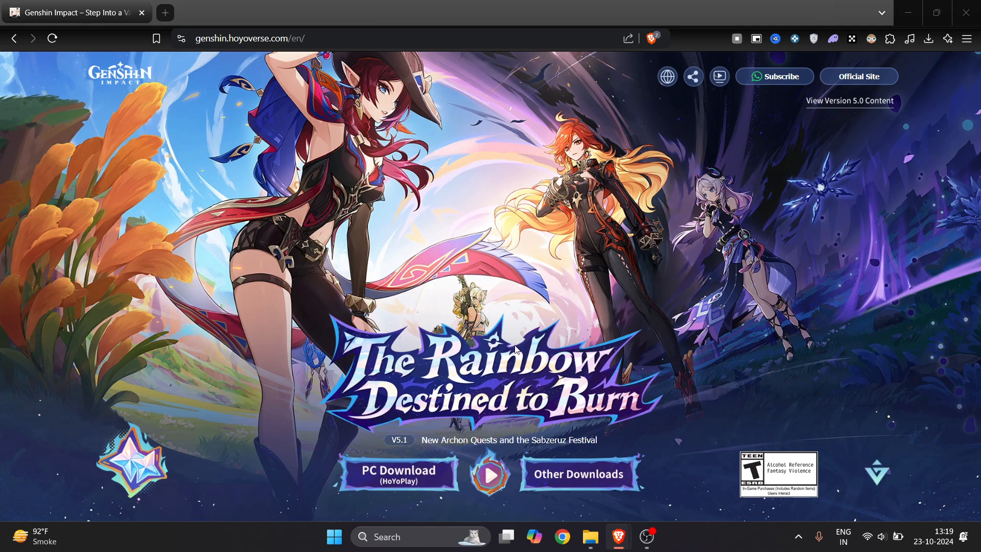
pyautogui.moveTo(449, 385)
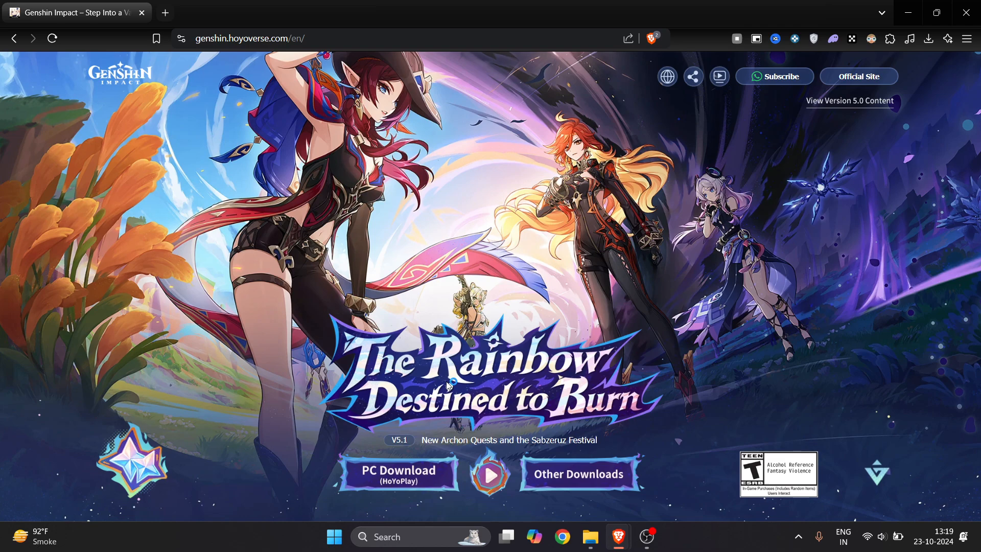
# - Run the HoYoPlay installer, accept Terms of Service and Privacy Policy, and Quick Install
pyautogui.click(399, 472)
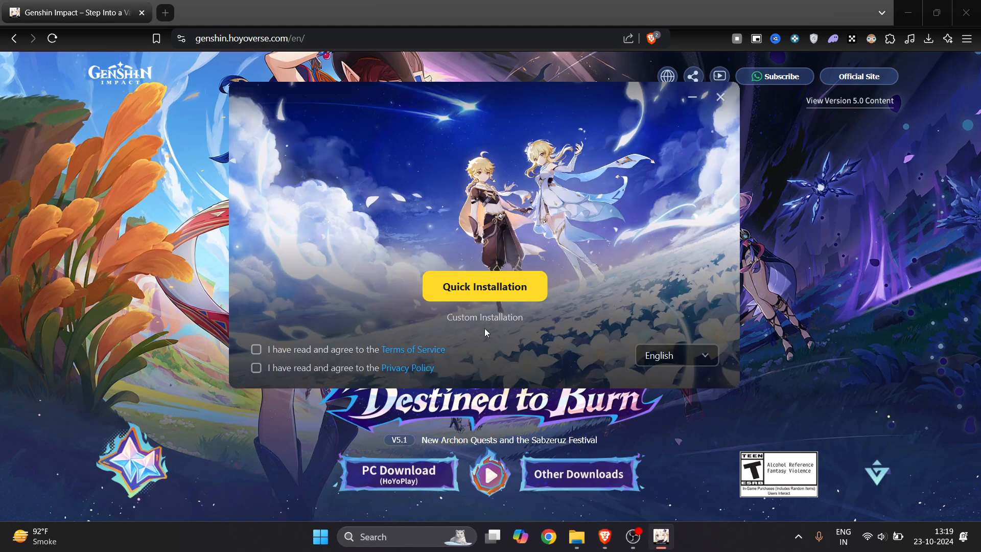
pyautogui.click(256, 349)
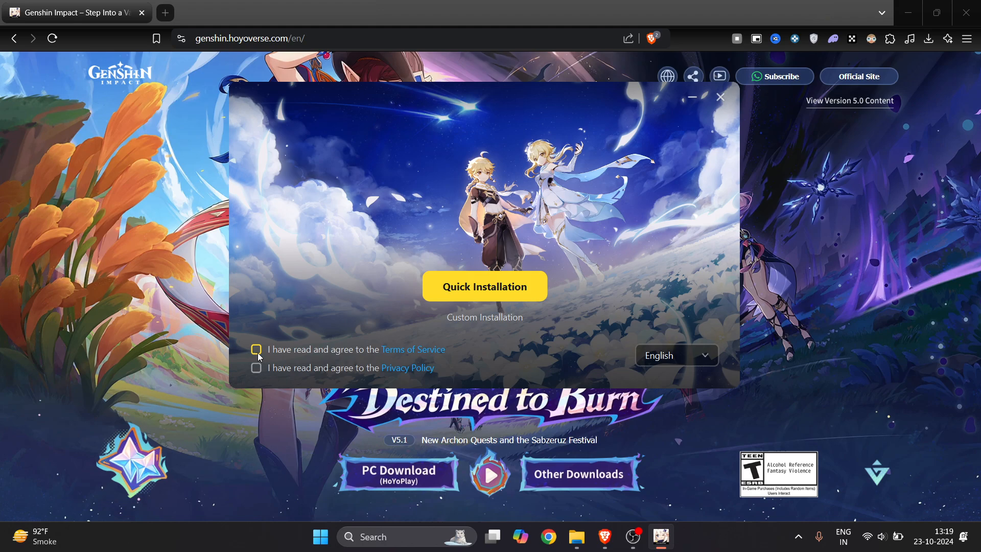
pyautogui.click(256, 349)
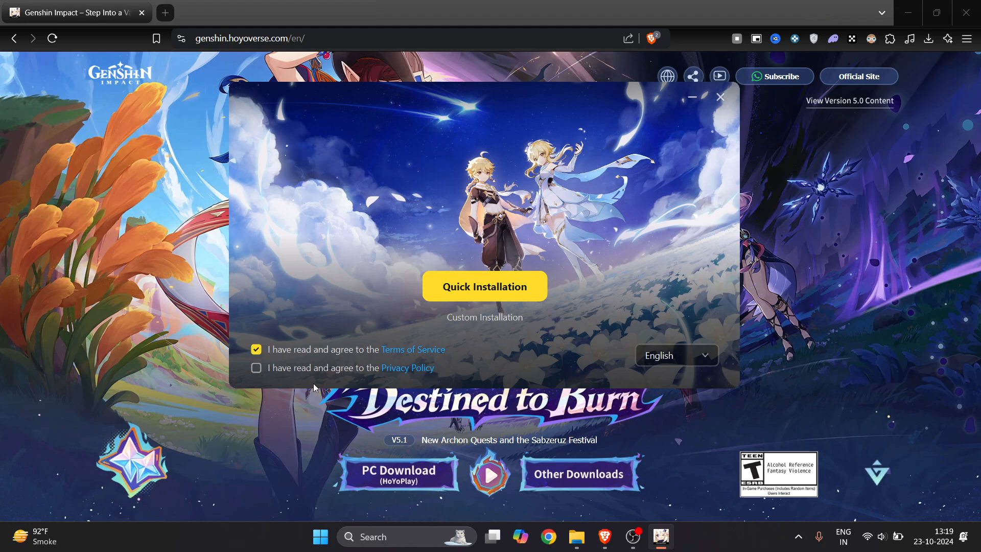
pyautogui.click(256, 367)
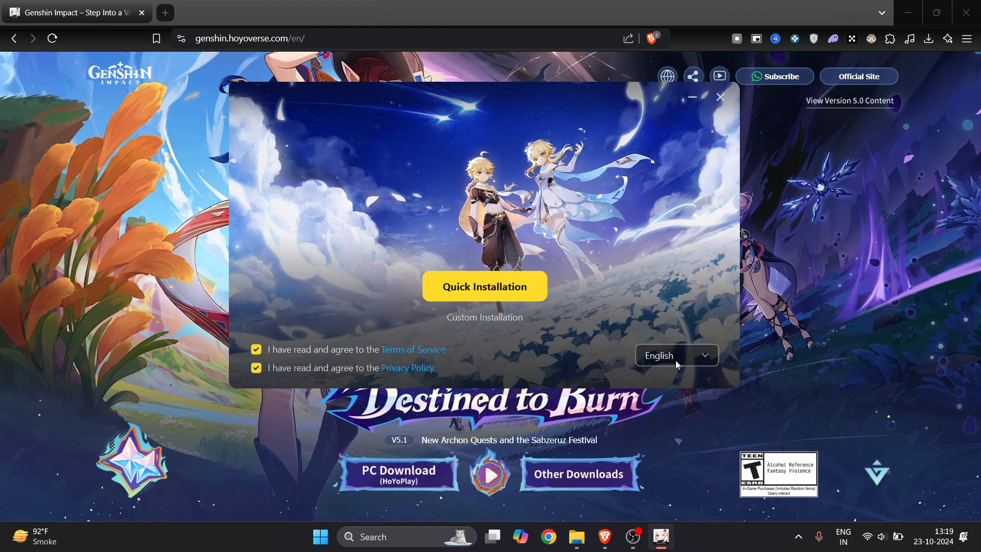
pyautogui.moveTo(485, 287)
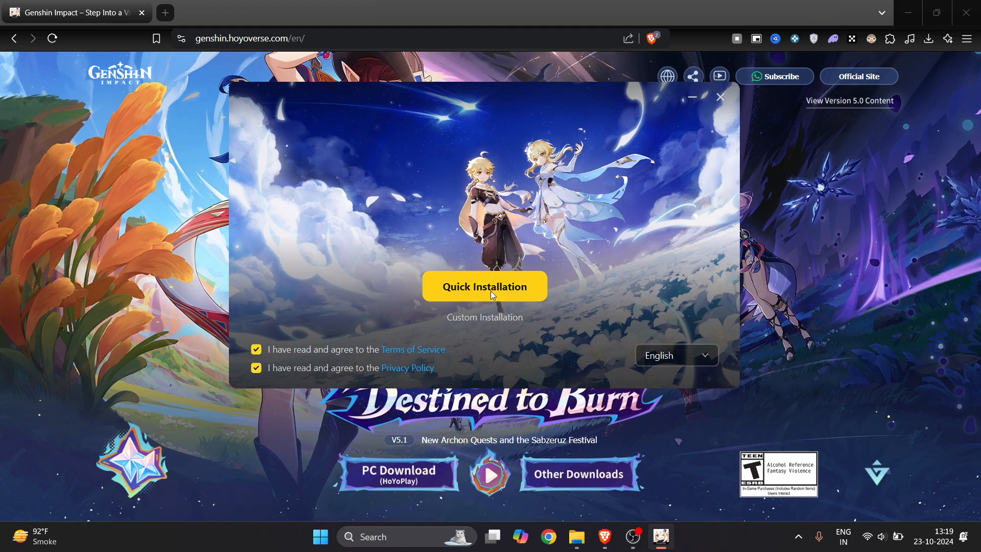
pyautogui.click(485, 286)
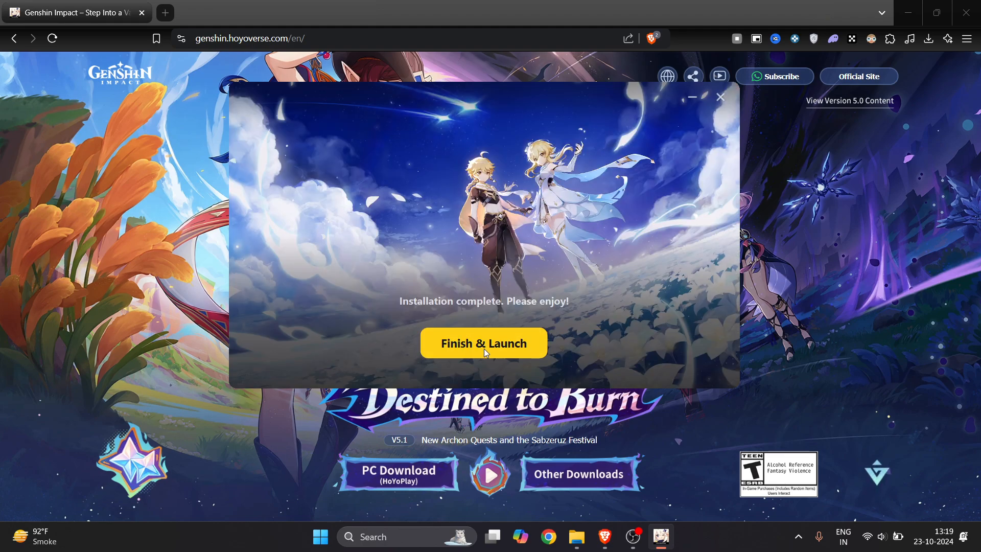
pyautogui.moveTo(587, 354)
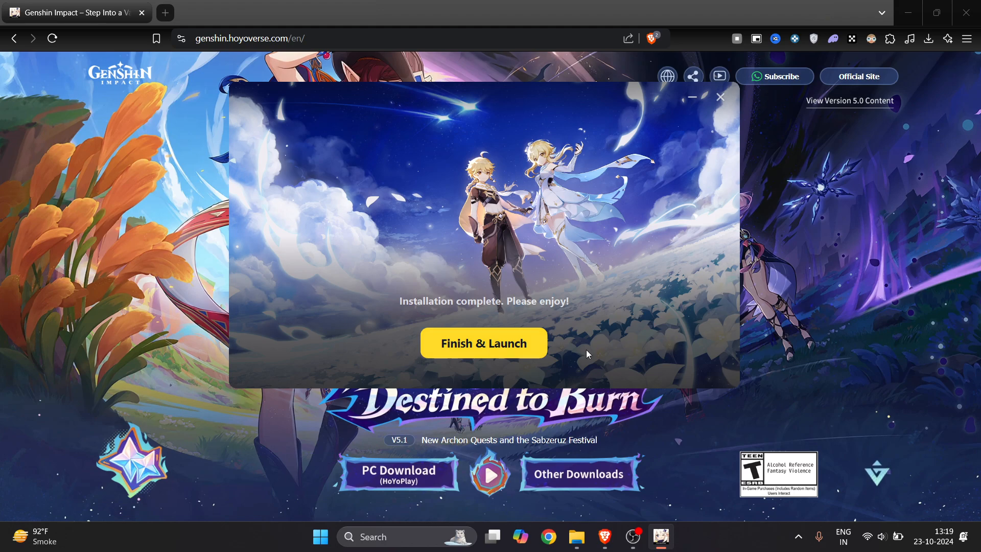
pyautogui.moveTo(615, 357)
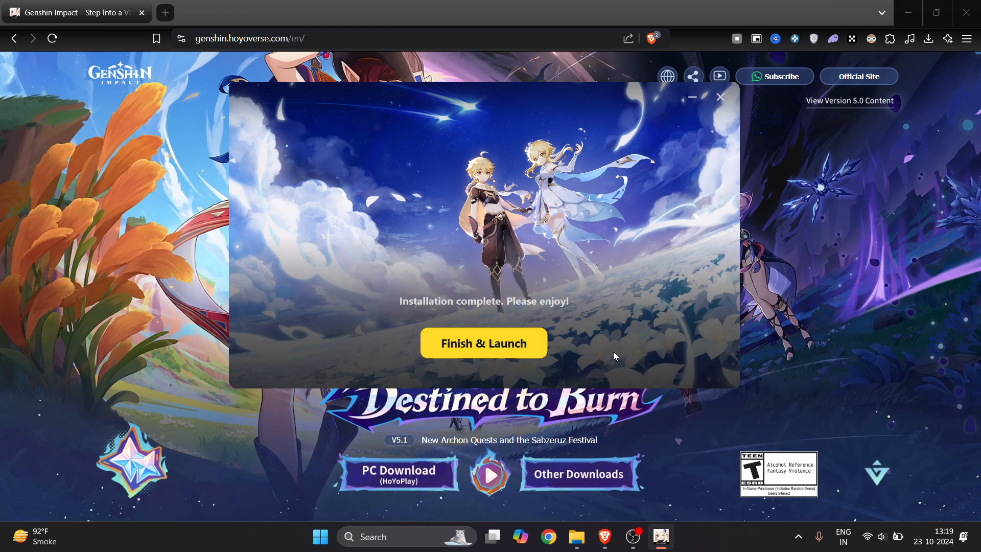